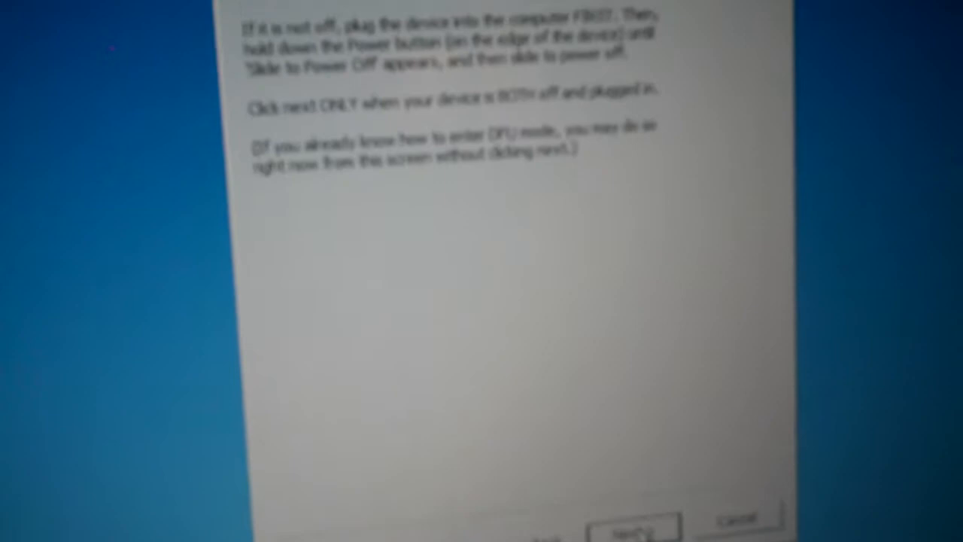
- Confirm the iPhone is off and plugged in, then begin the DFU-mode countdown
click(634, 524)
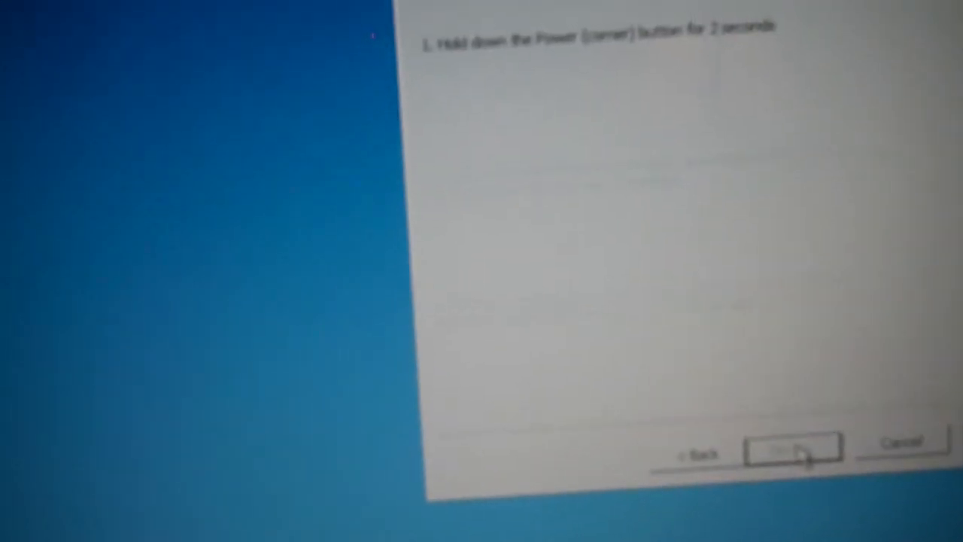
click(790, 448)
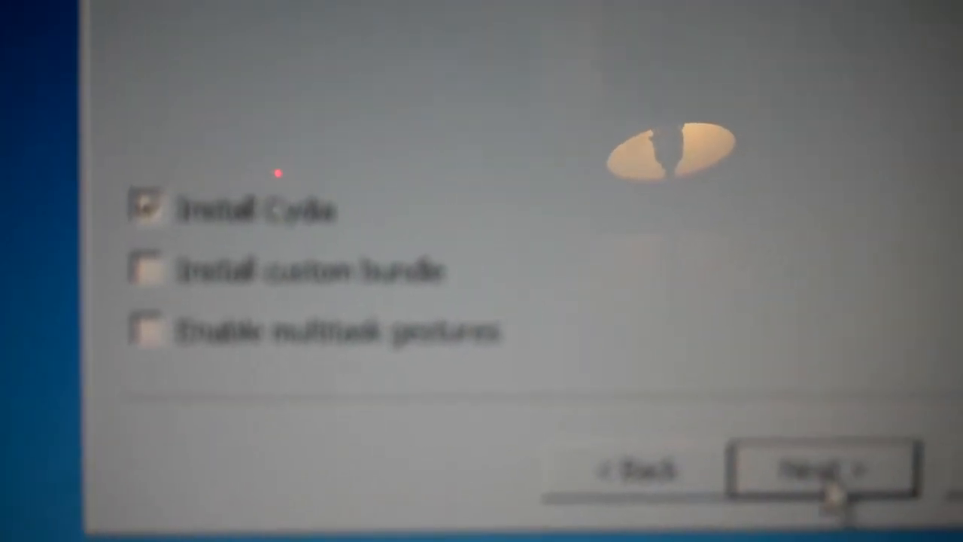
- Start the jailbreak with Install Cydia checked and wait for the device reboot
click(824, 468)
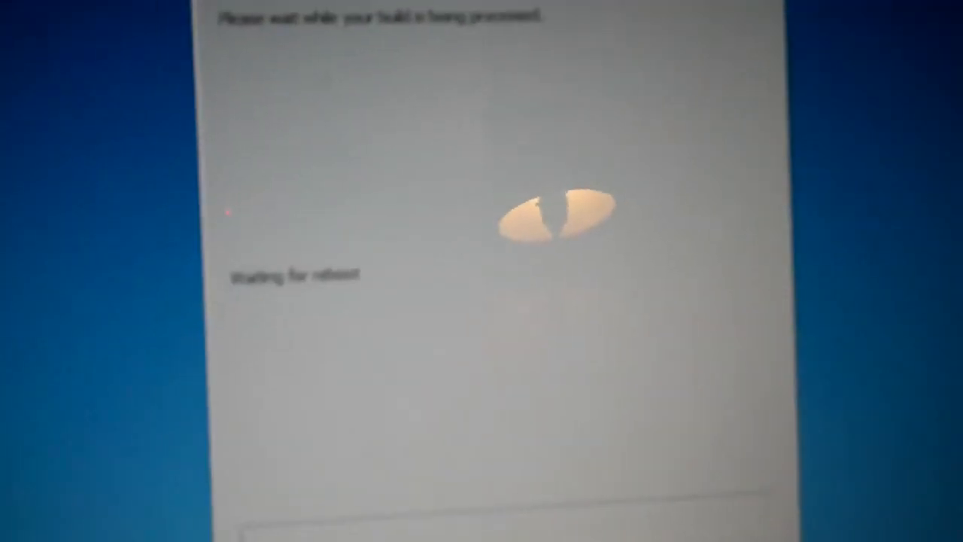